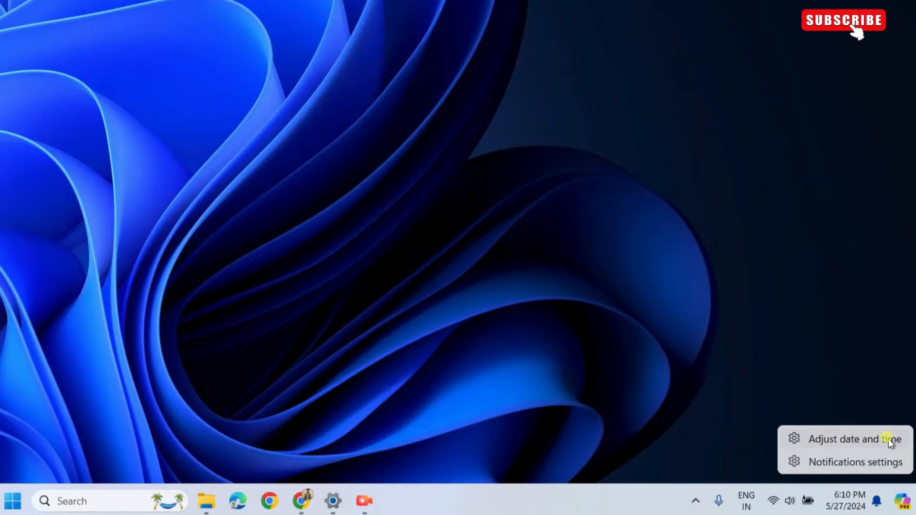
# Step: Turn on automatic time zone, sync the clock now, and minimize Settings
pyautogui.click(853, 439)
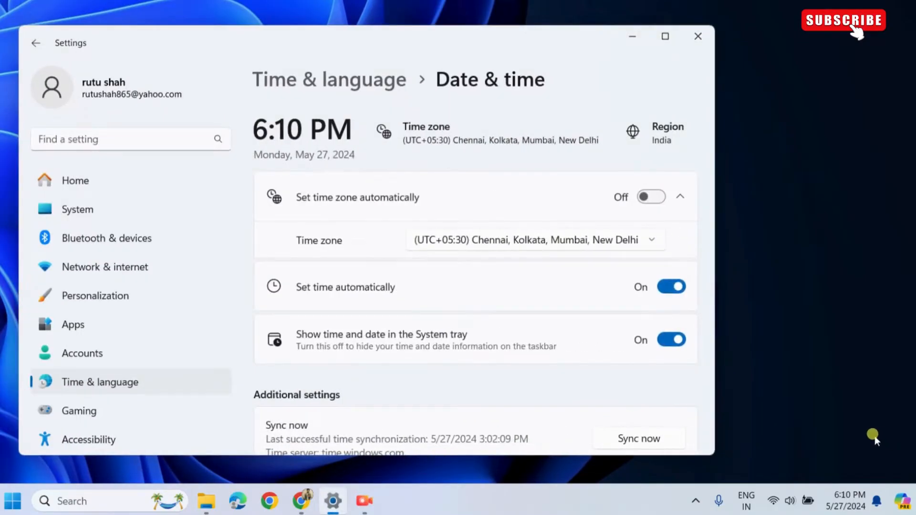
pyautogui.moveTo(303, 203)
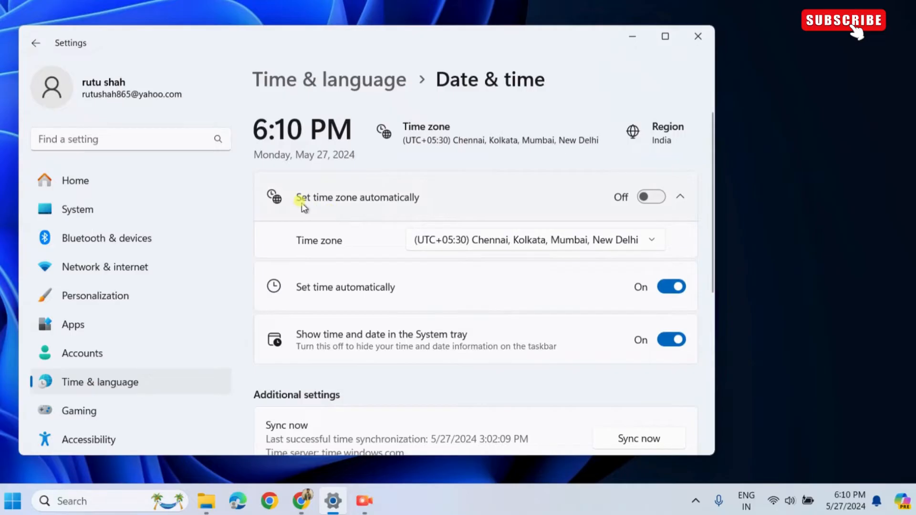
pyautogui.moveTo(630, 206)
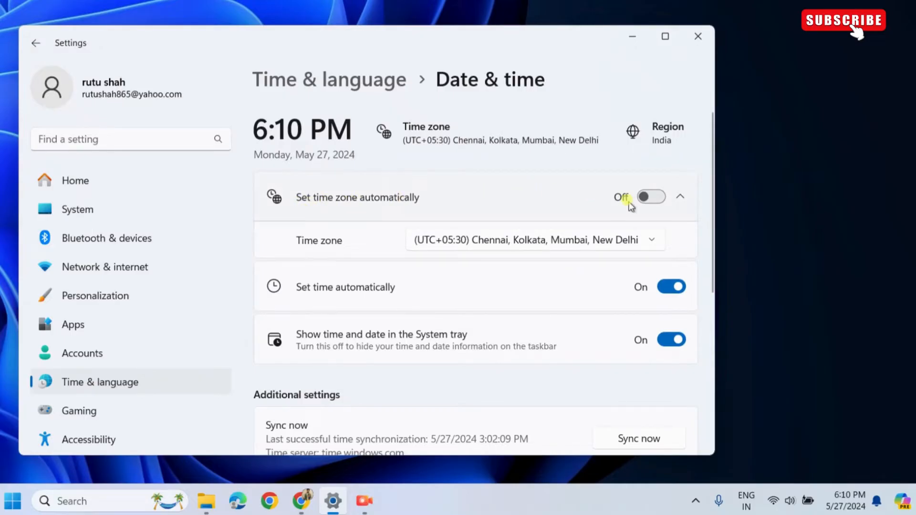
pyautogui.click(650, 197)
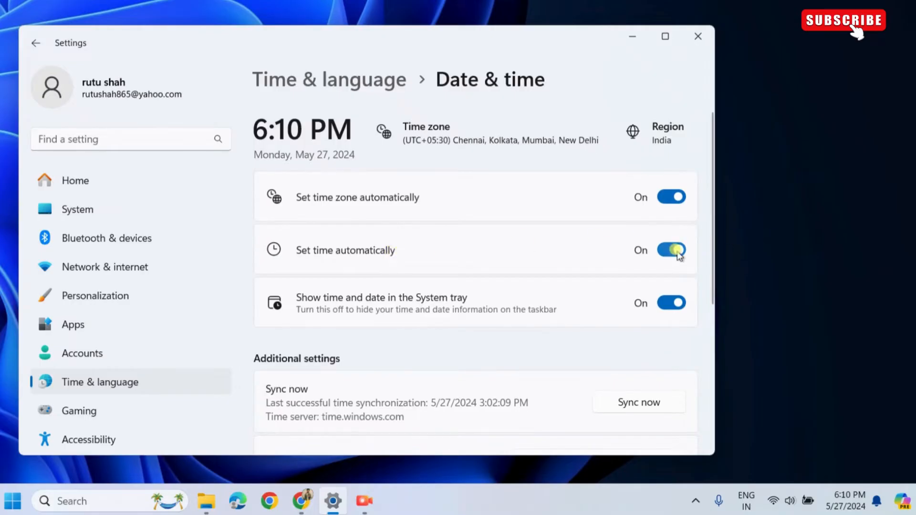
pyautogui.scroll(-3)
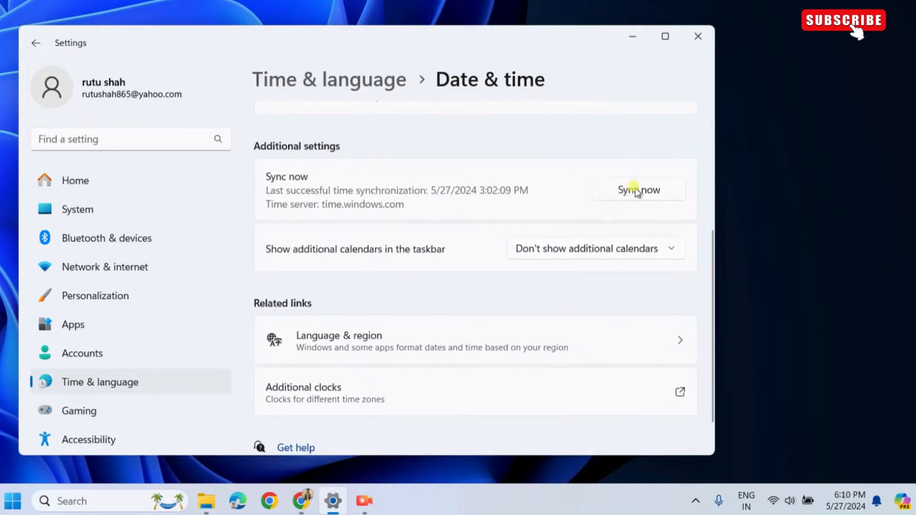
pyautogui.click(639, 190)
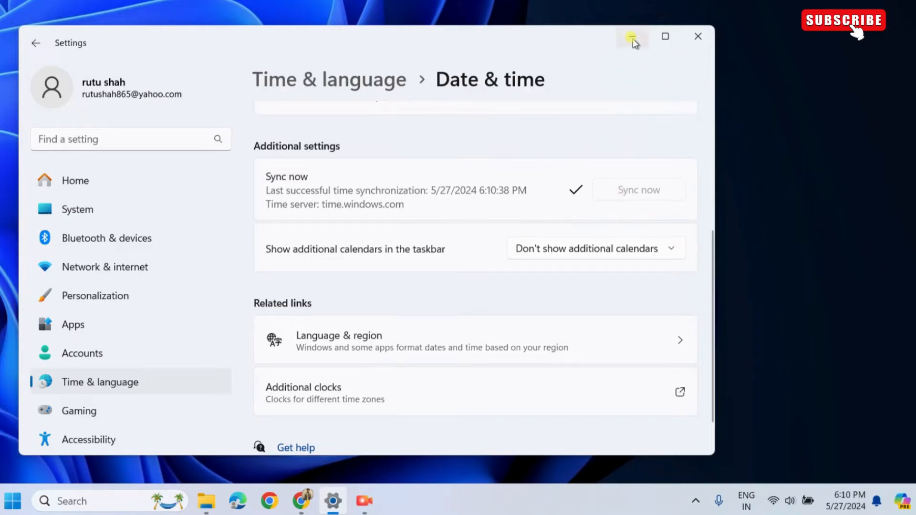
pyautogui.click(631, 36)
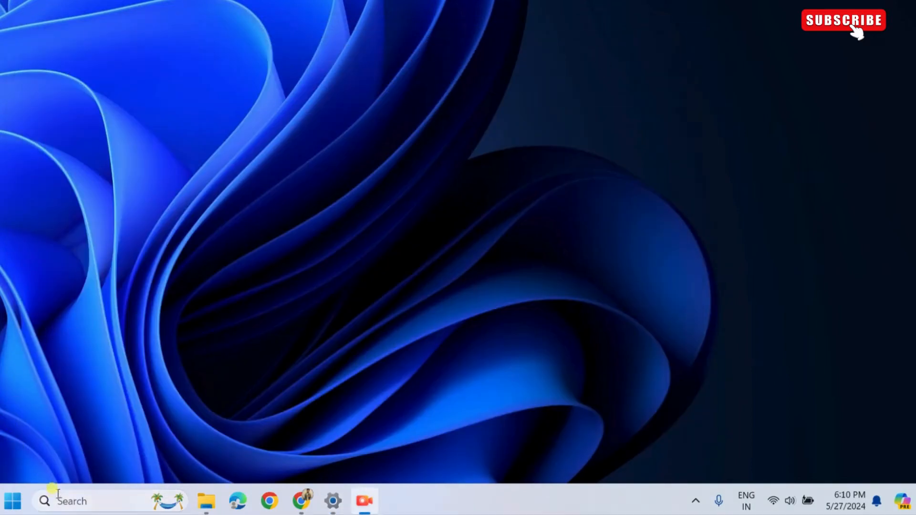
# Step: Run the wsreset command from Windows Search to reset the Microsoft Store
pyautogui.click(12, 501)
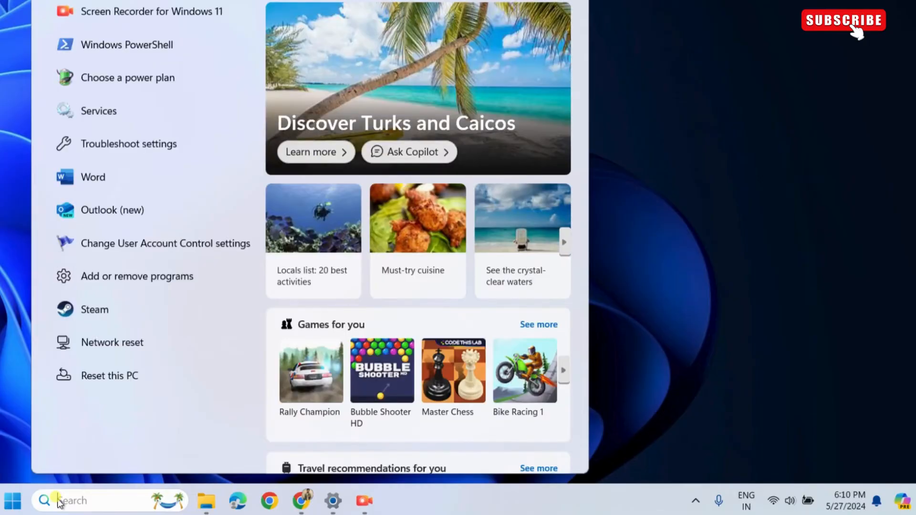
pyautogui.write('wsrese')
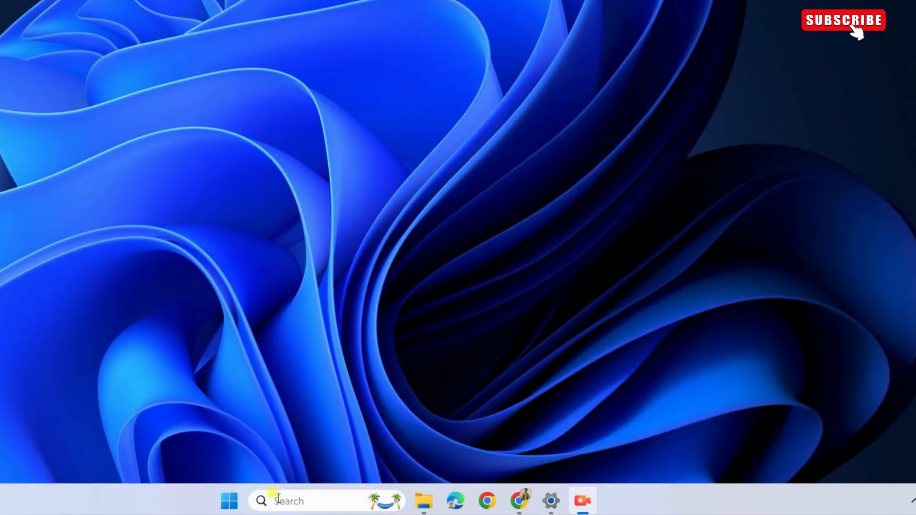
# Step: Launch PowerShell as administrator and enter the Get-AppXPackage *WindowsStore* re-register command
pyautogui.write('powershell')
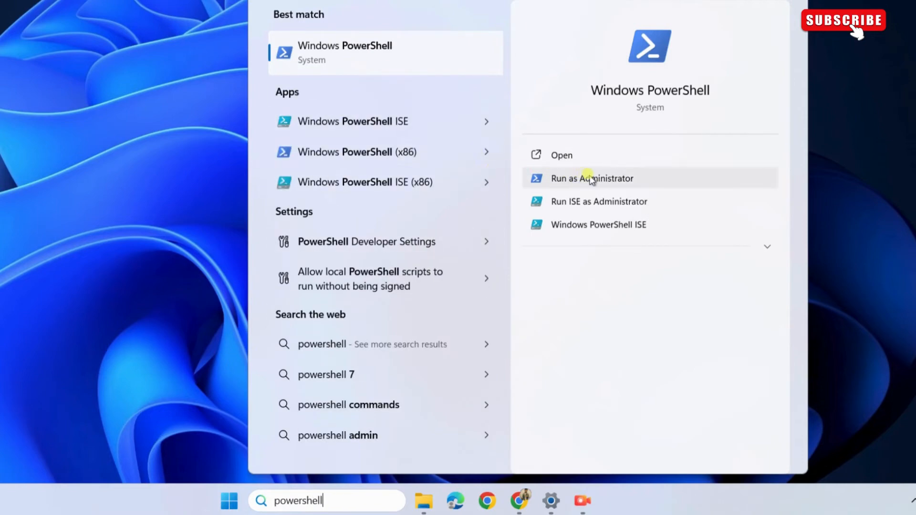
pyautogui.click(592, 178)
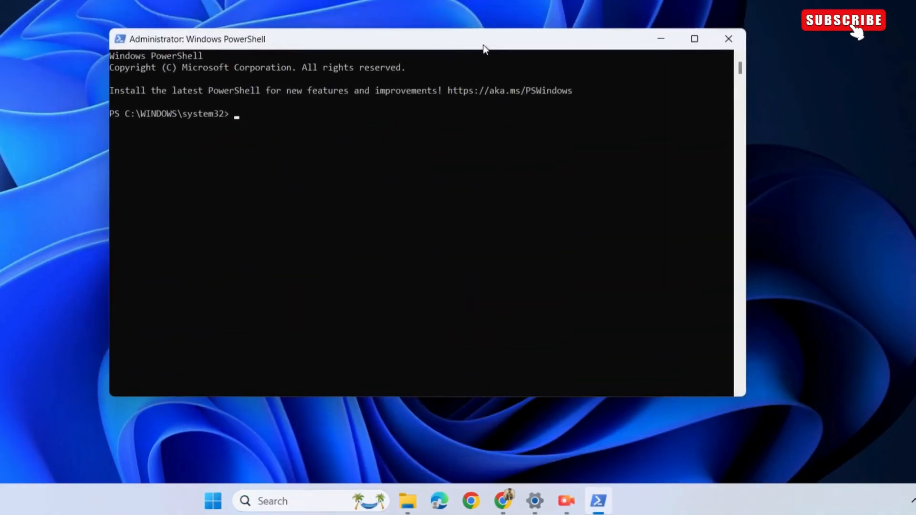
pyautogui.write('Get-AppXPackage *WindowsStore* -AllUsers | Foreach {Add-AppxPackage -DisableDevelopmentMode -Register "$($_.InstallLocation)\\AppXManifest.xml"}')
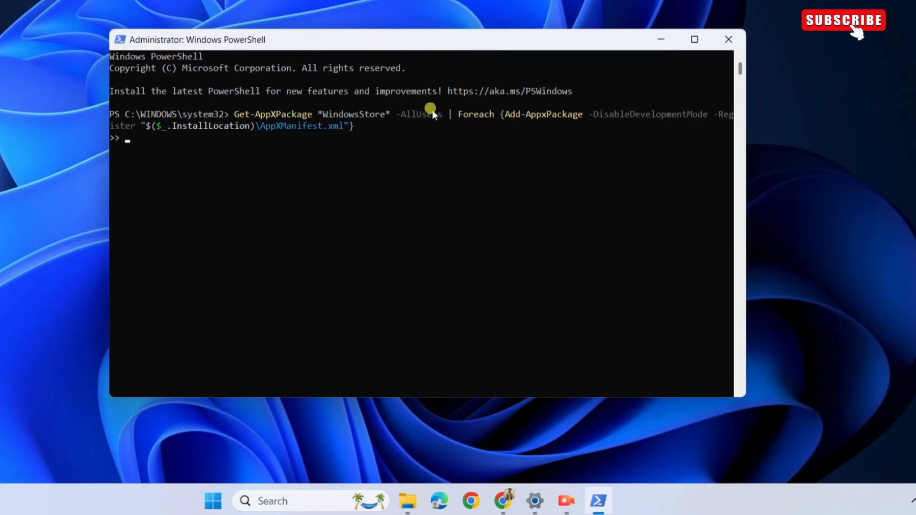